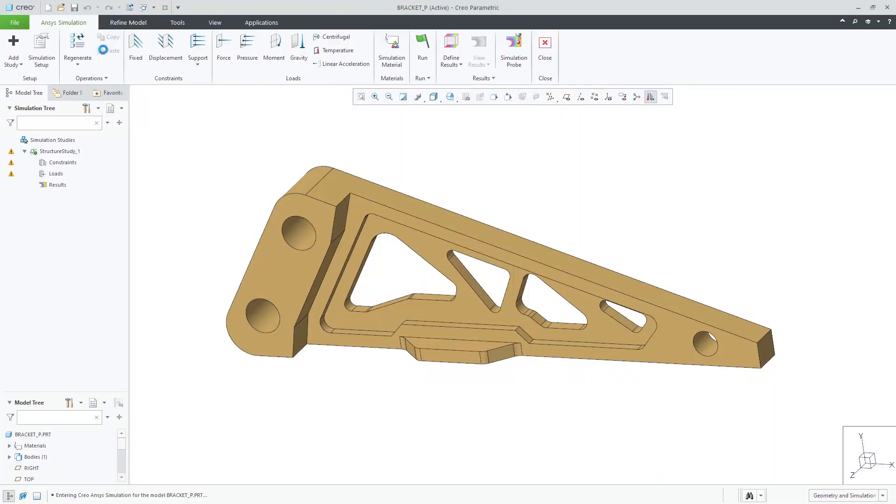
# Apply a Fixed constraint to the two mounting hole surfaces and enter Mesh Control under Refine Model.
pyautogui.click(135, 46)
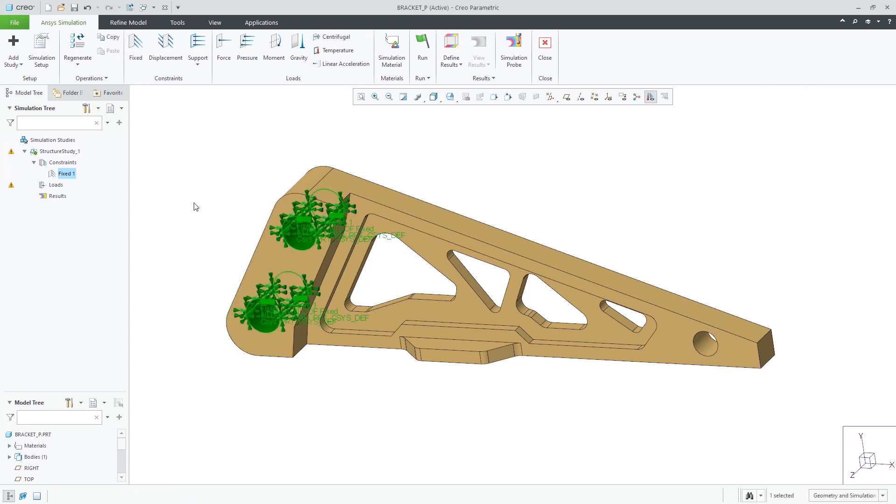
pyautogui.click(128, 22)
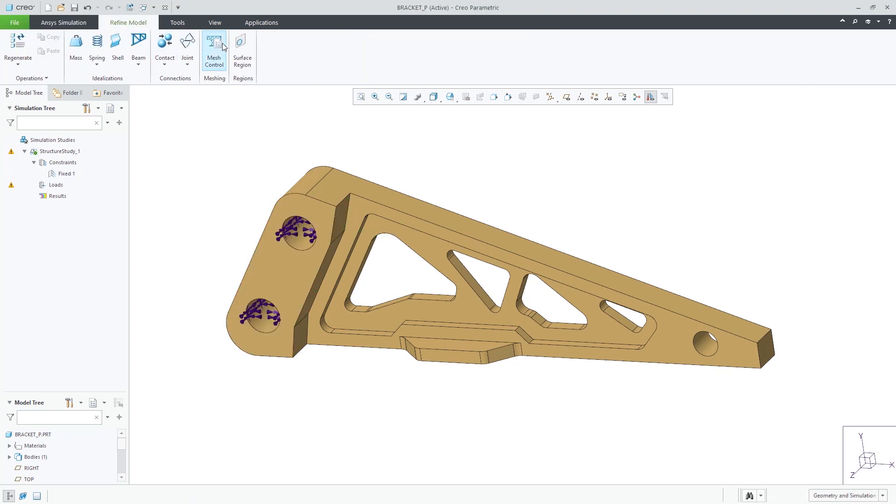
pyautogui.click(214, 51)
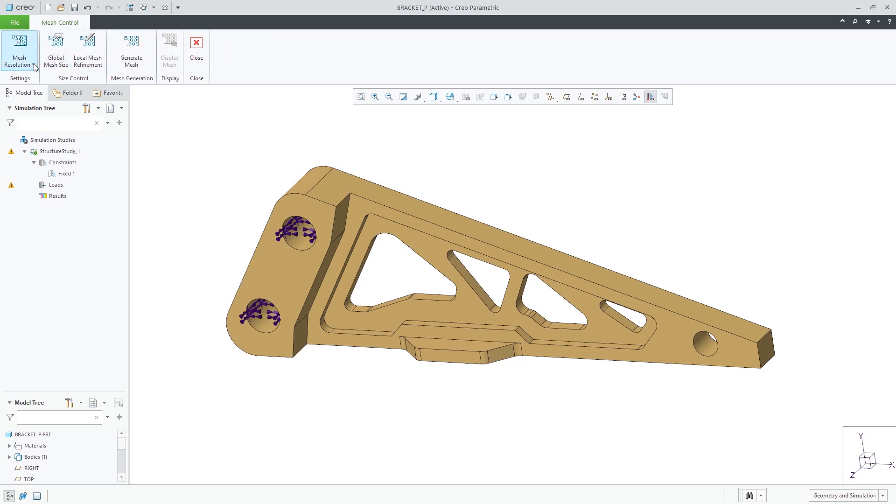
# Generate the mesh with default settings and briefly display it on the bracket.
pyautogui.click(18, 51)
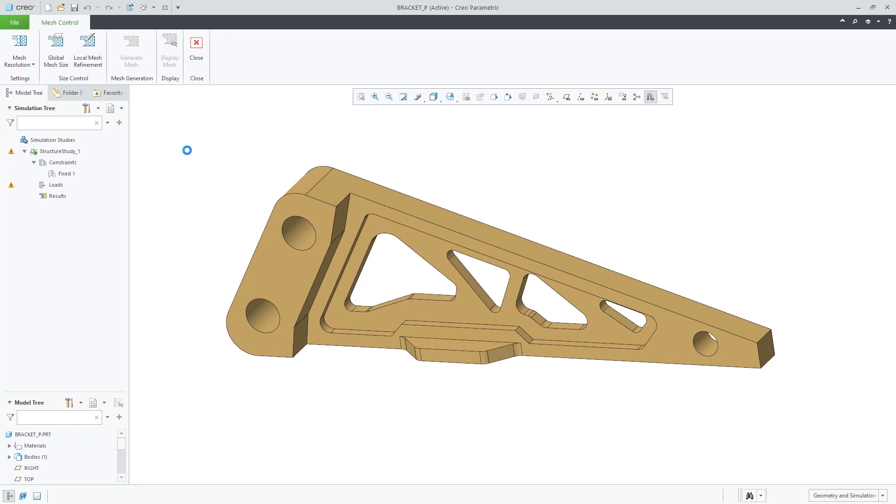
pyautogui.click(170, 48)
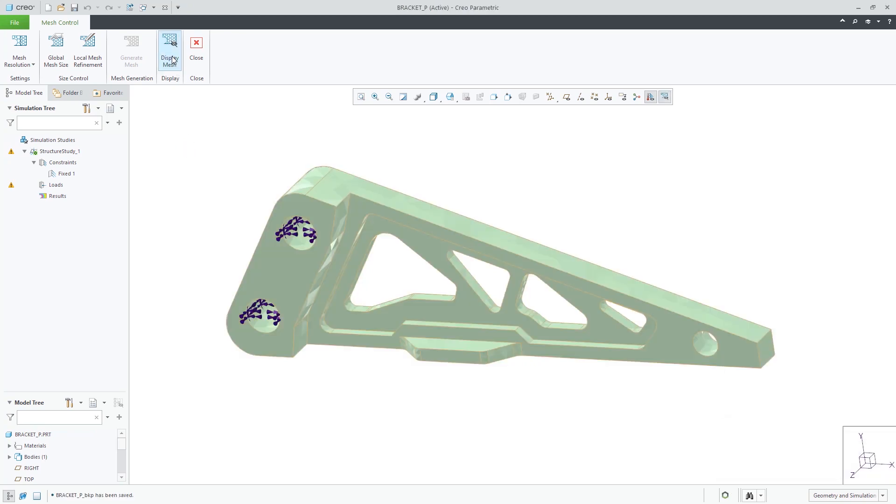
pyautogui.click(169, 51)
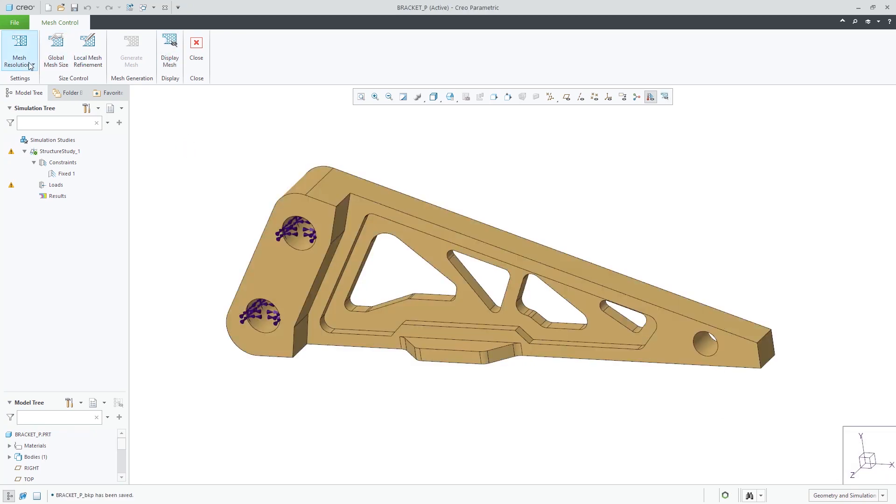
# Raise the mesh resolution to High, regenerate, and display the finer triangulated mesh.
pyautogui.click(19, 51)
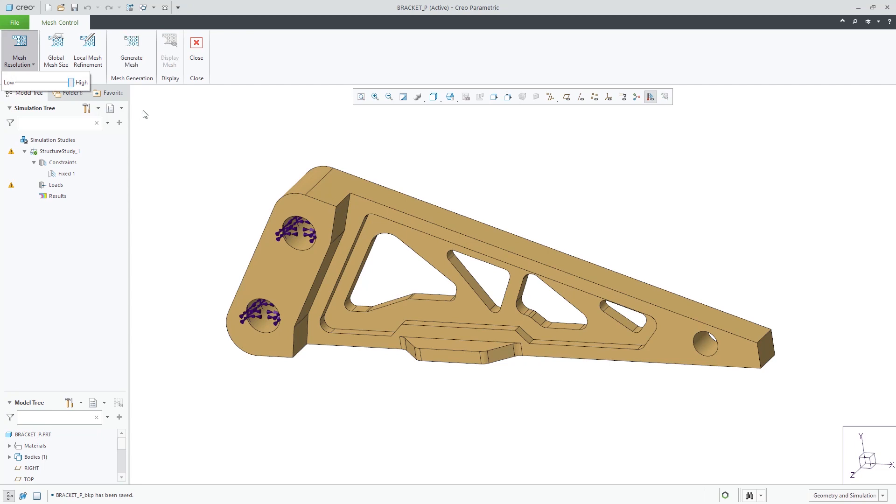
pyautogui.click(130, 49)
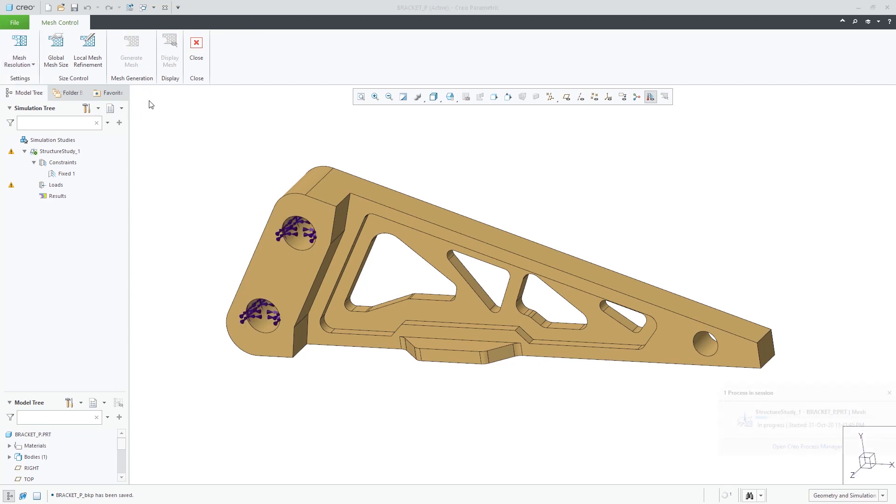
pyautogui.click(168, 48)
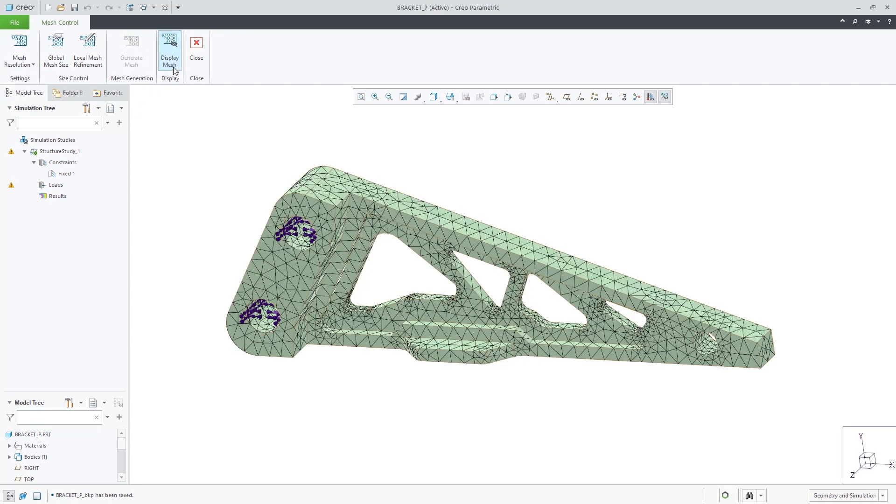
pyautogui.click(55, 48)
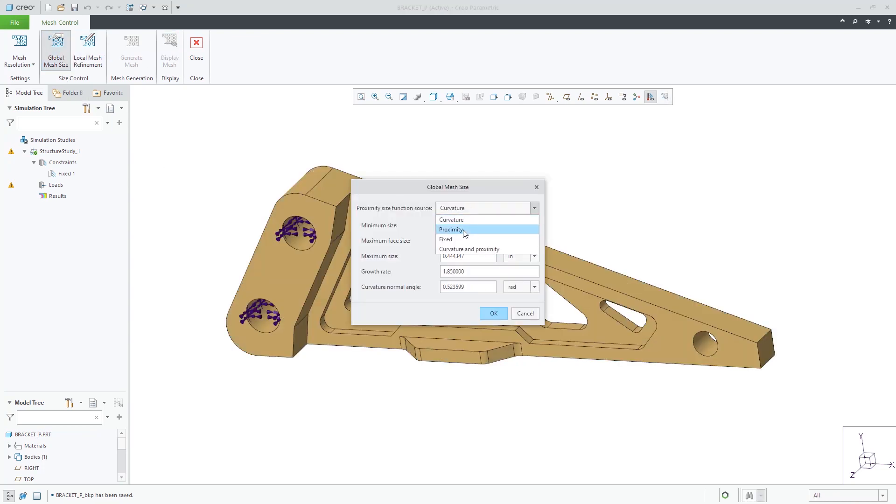
# Set the global size function source to Proximity with 3 cells across gaps and display the denser mesh.
pyautogui.click(451, 229)
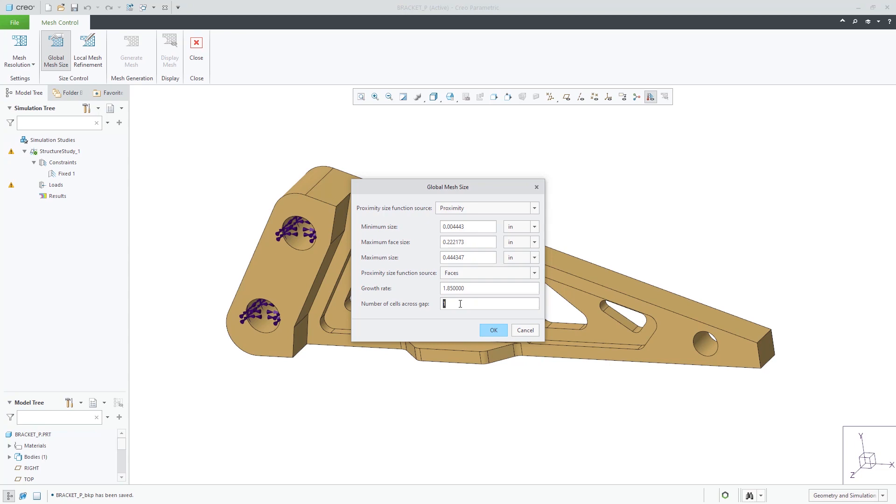
pyautogui.click(493, 329)
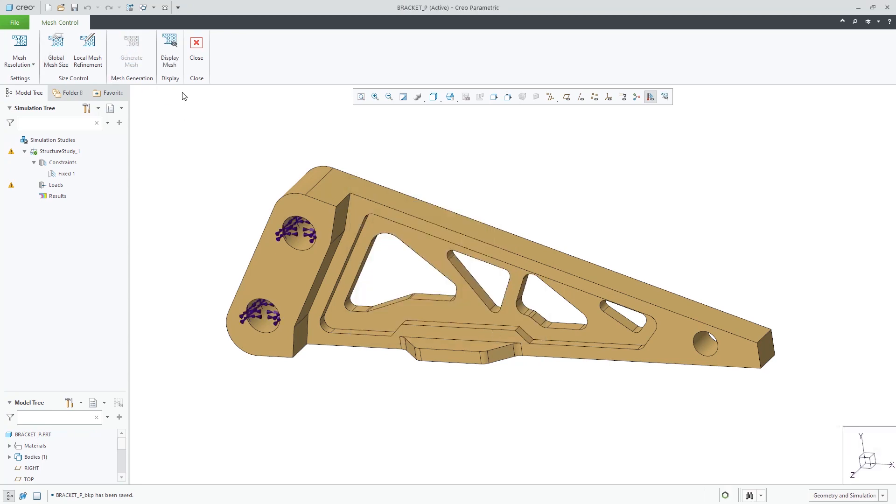
pyautogui.click(169, 50)
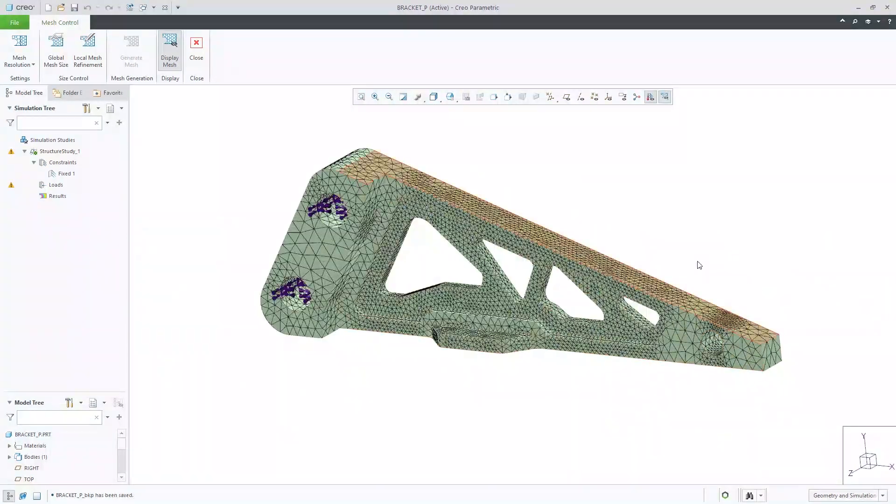
pyautogui.click(56, 50)
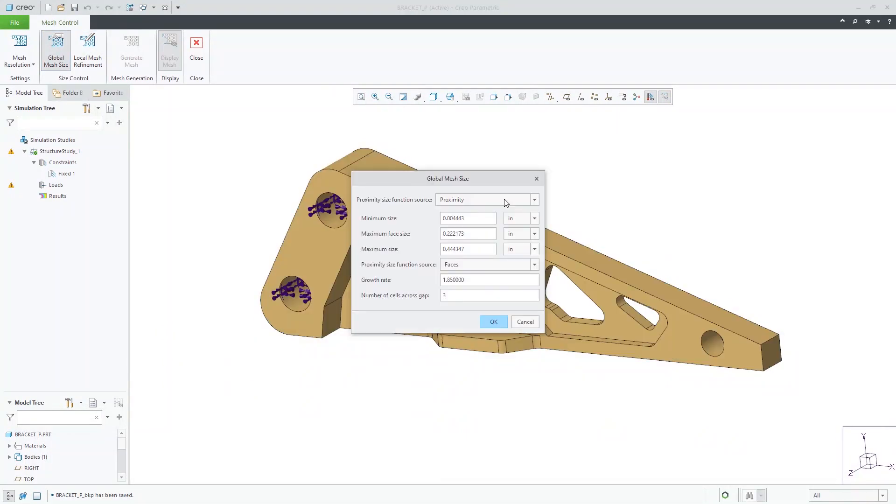
# Use a Fixed size function with 0.003 m maximum face size and 0.004 m maximum size, then display the new mesh.
pyautogui.click(533, 199)
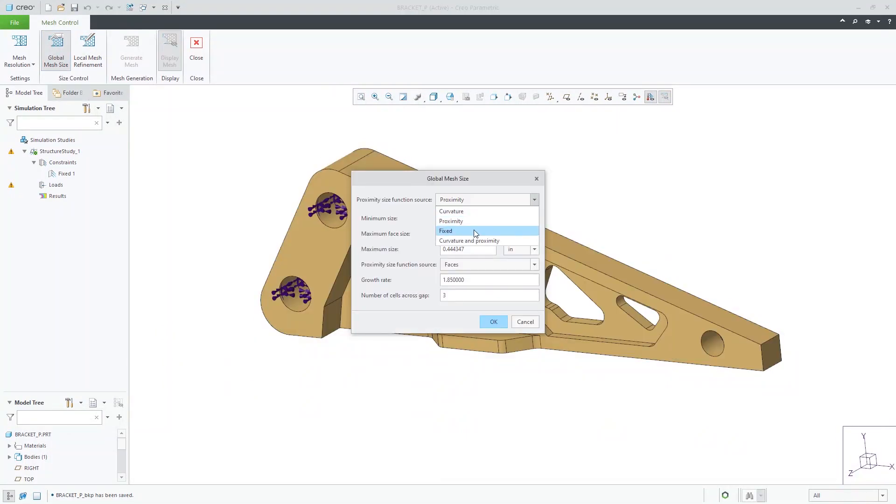
pyautogui.click(446, 230)
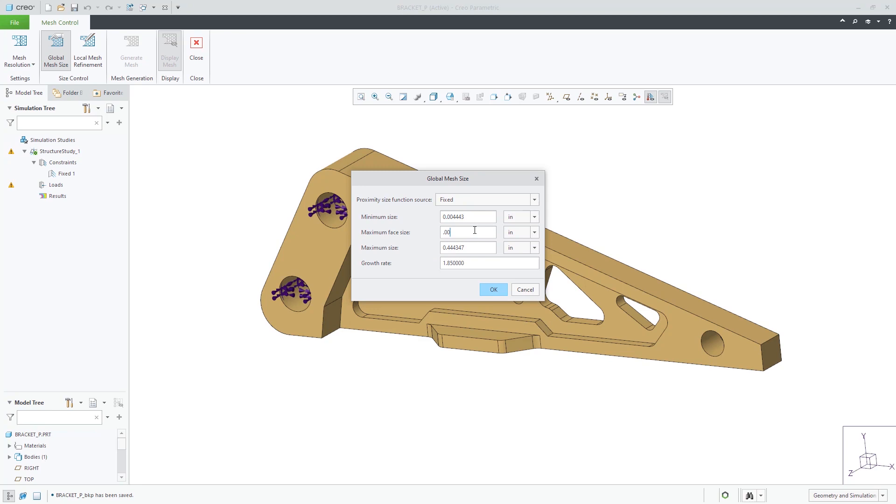
pyautogui.click(533, 232)
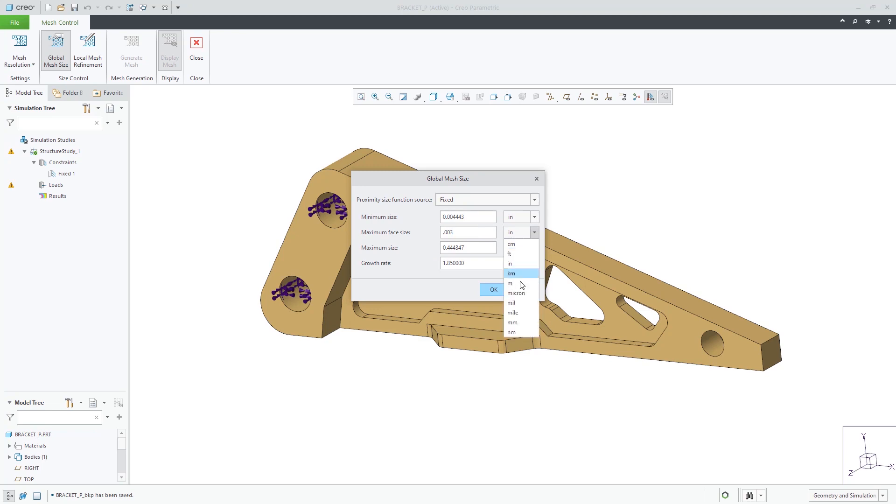
pyautogui.click(509, 284)
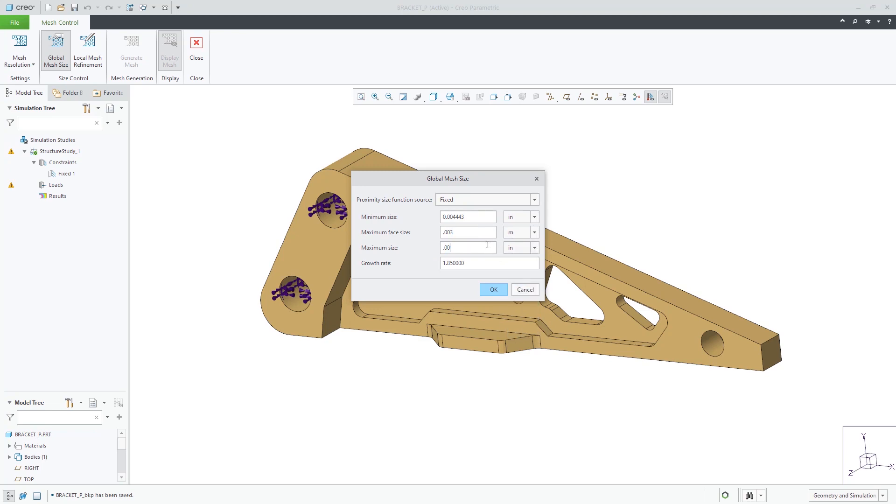
pyautogui.click(533, 247)
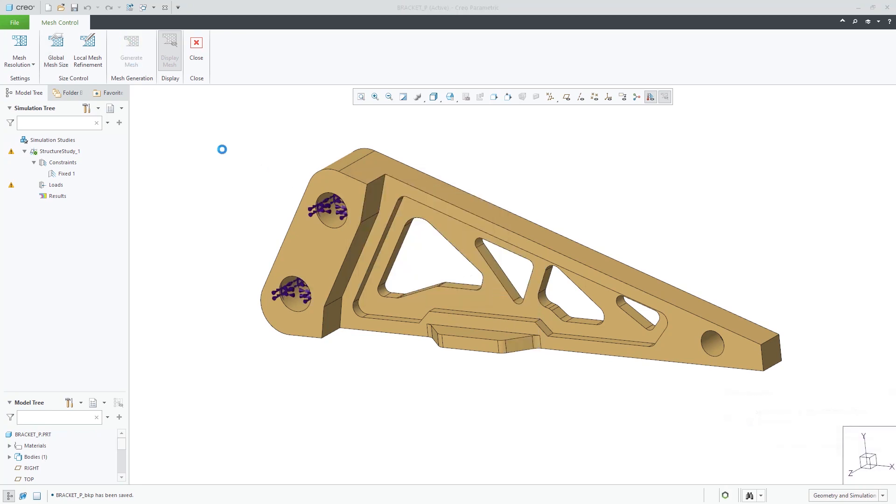
pyautogui.click(169, 50)
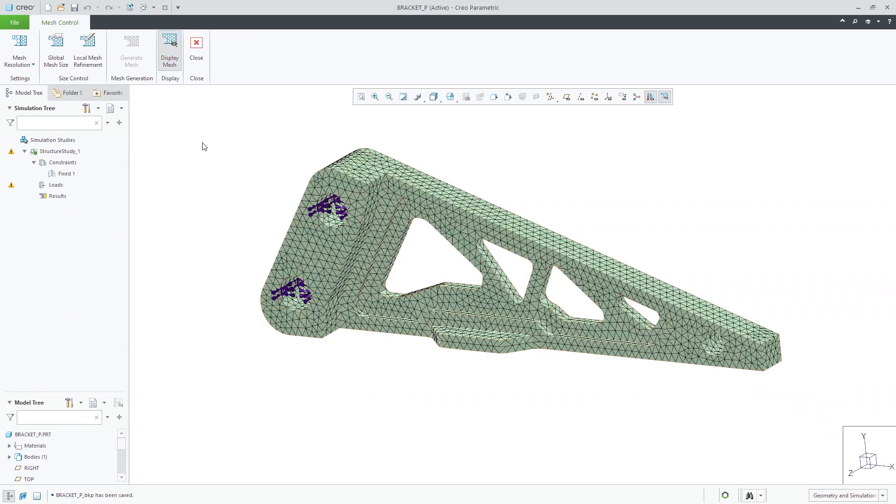
pyautogui.click(55, 50)
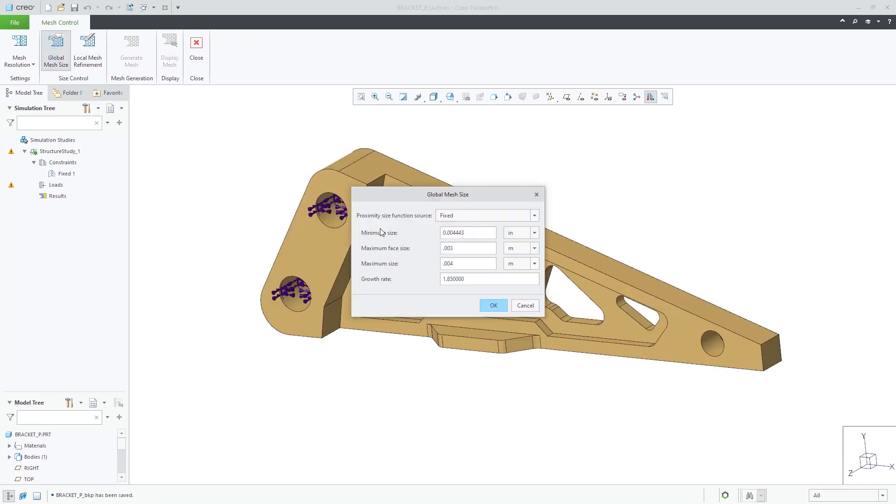
# Switch to Curvature-based sizing with 0.006 m face and 0.008 m maximum size and regenerate the mesh.
pyautogui.click(533, 216)
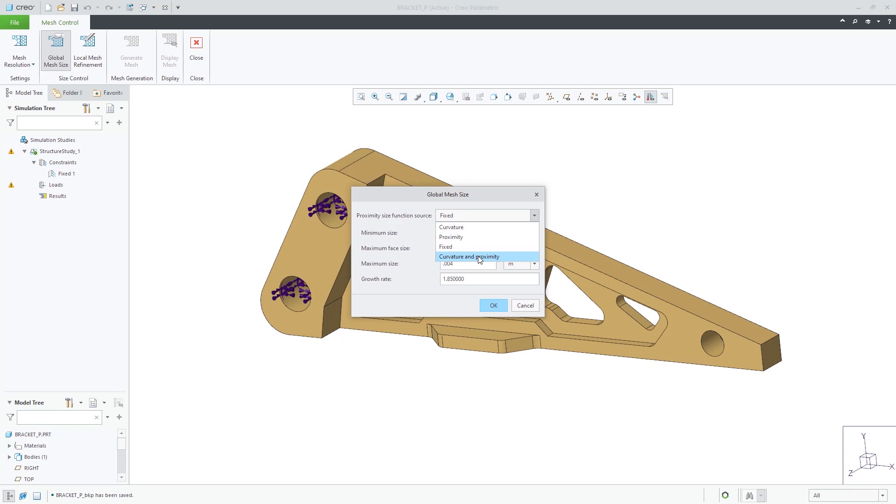
pyautogui.click(469, 256)
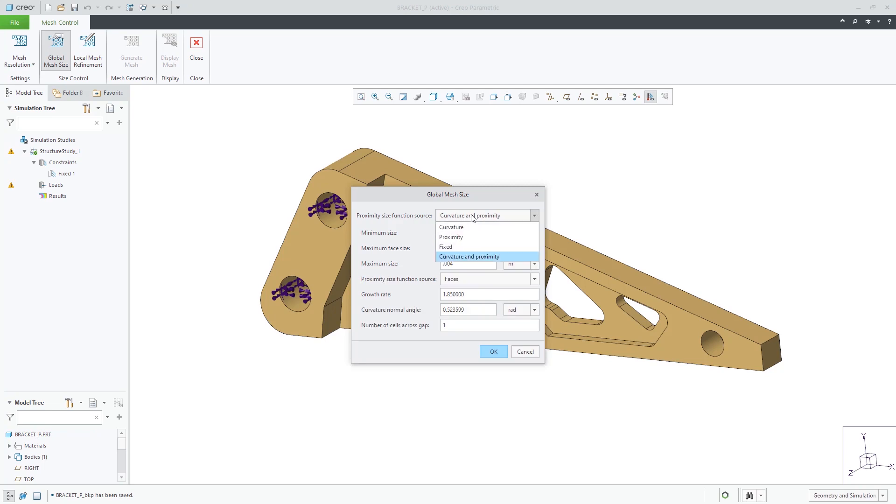
pyautogui.click(451, 226)
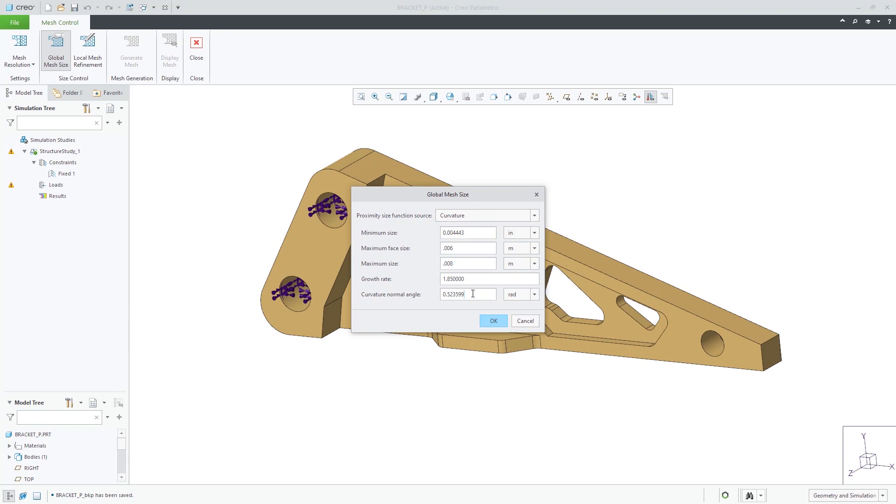
pyautogui.click(533, 294)
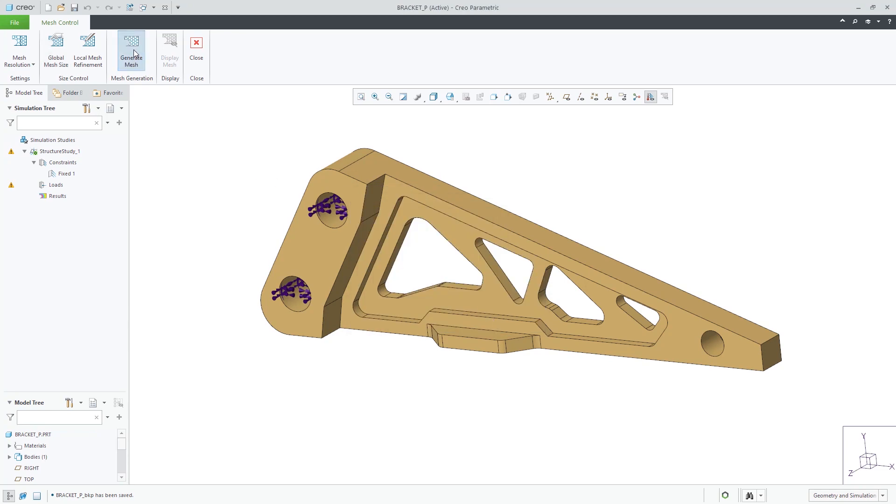
pyautogui.click(131, 50)
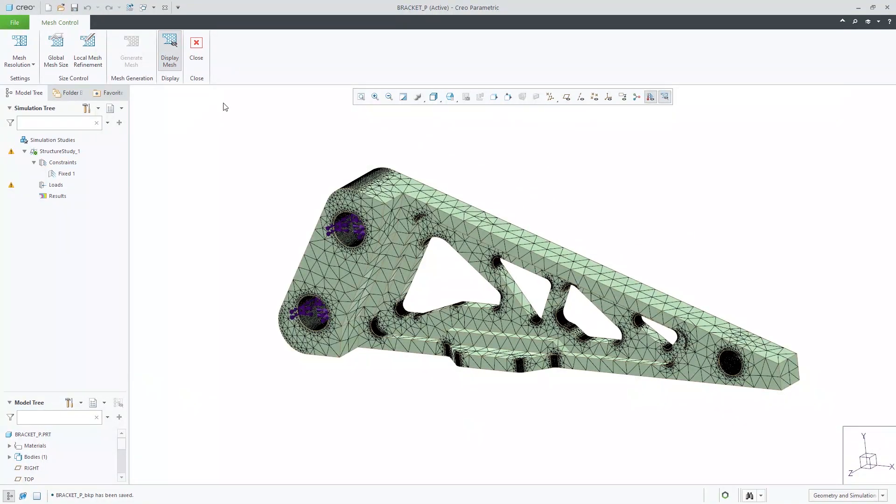
# Set the curvature normal angle to 30 degrees in the global mesh size settings.
pyautogui.click(56, 50)
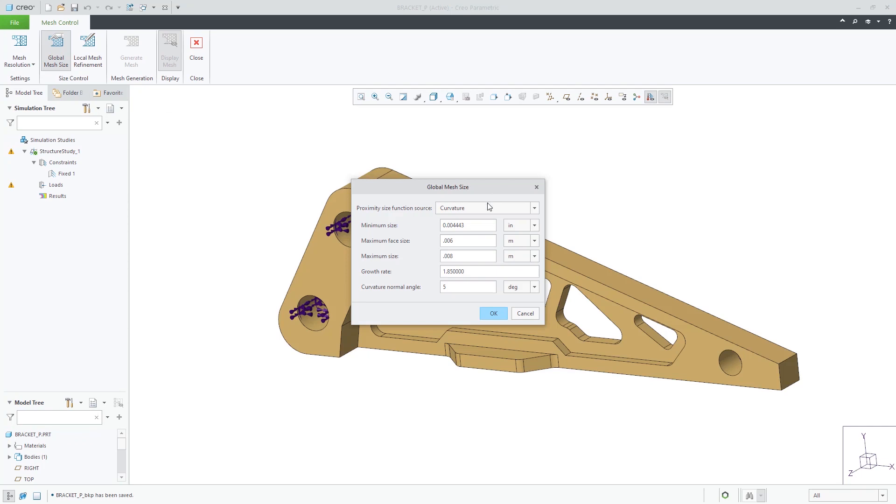
pyautogui.click(467, 286)
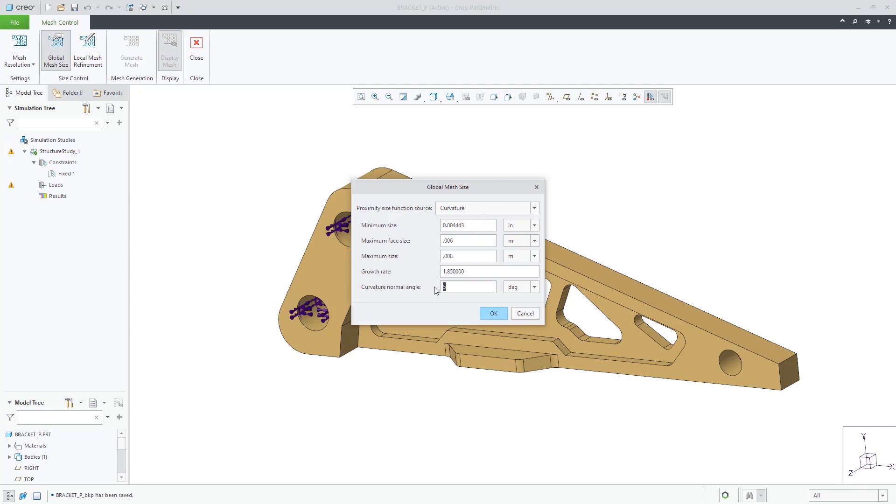
pyautogui.write('30')
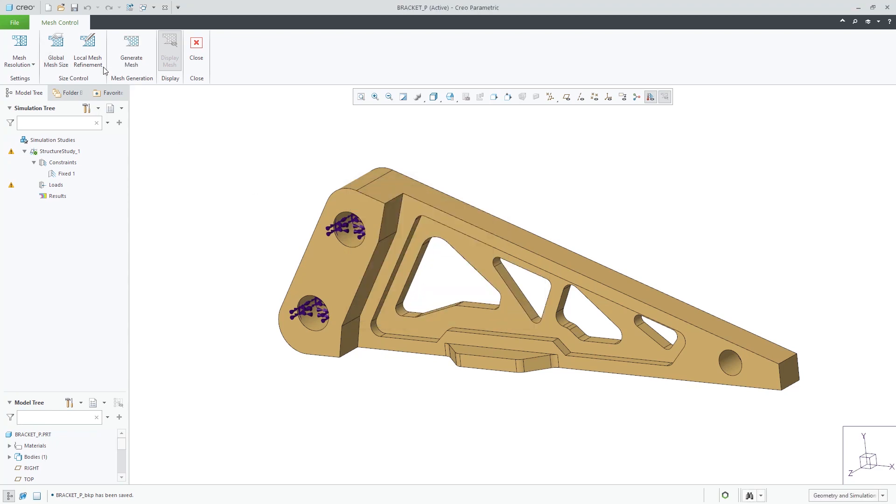
# Start a Local Mesh Refinement referencing the flat pad surface on the bracket's underside.
pyautogui.click(88, 50)
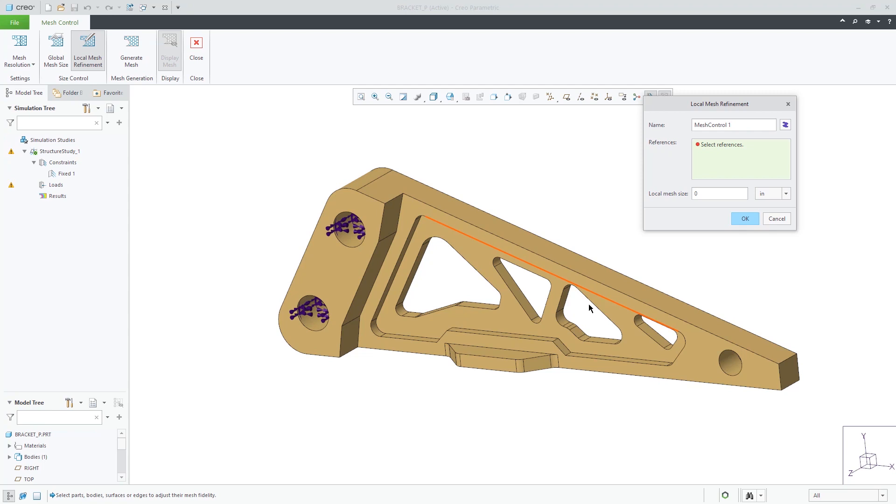
pyautogui.click(502, 352)
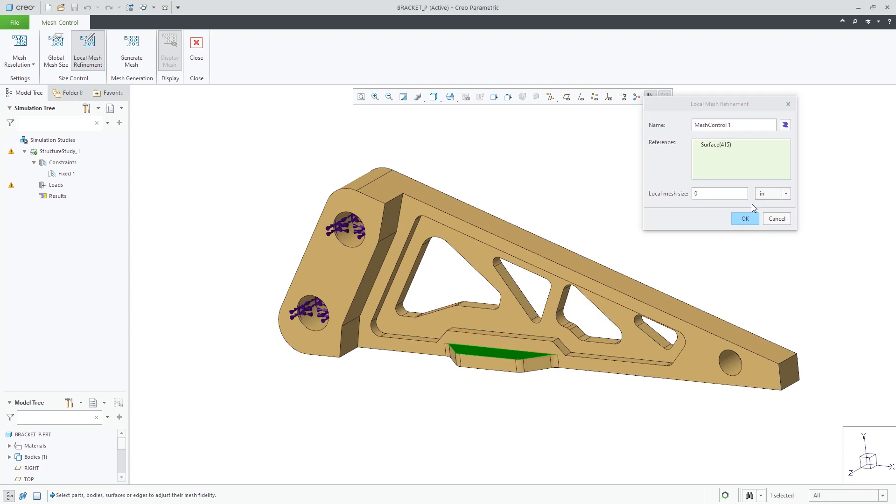
pyautogui.click(785, 194)
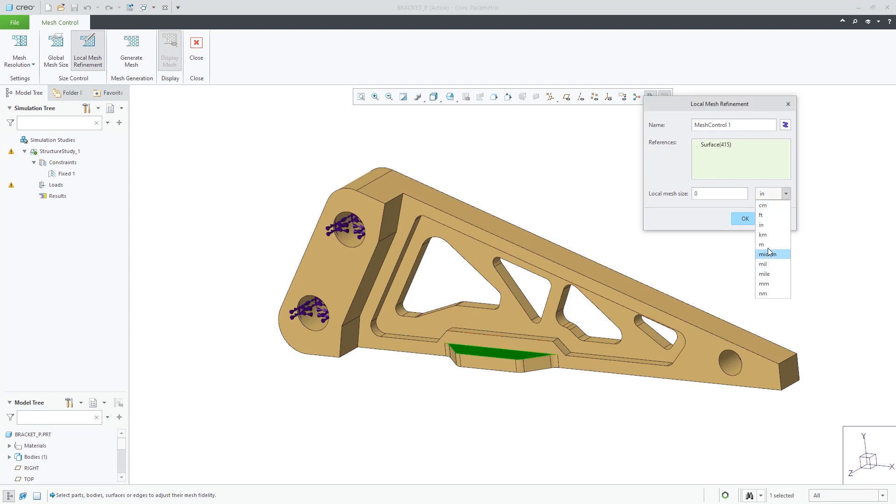